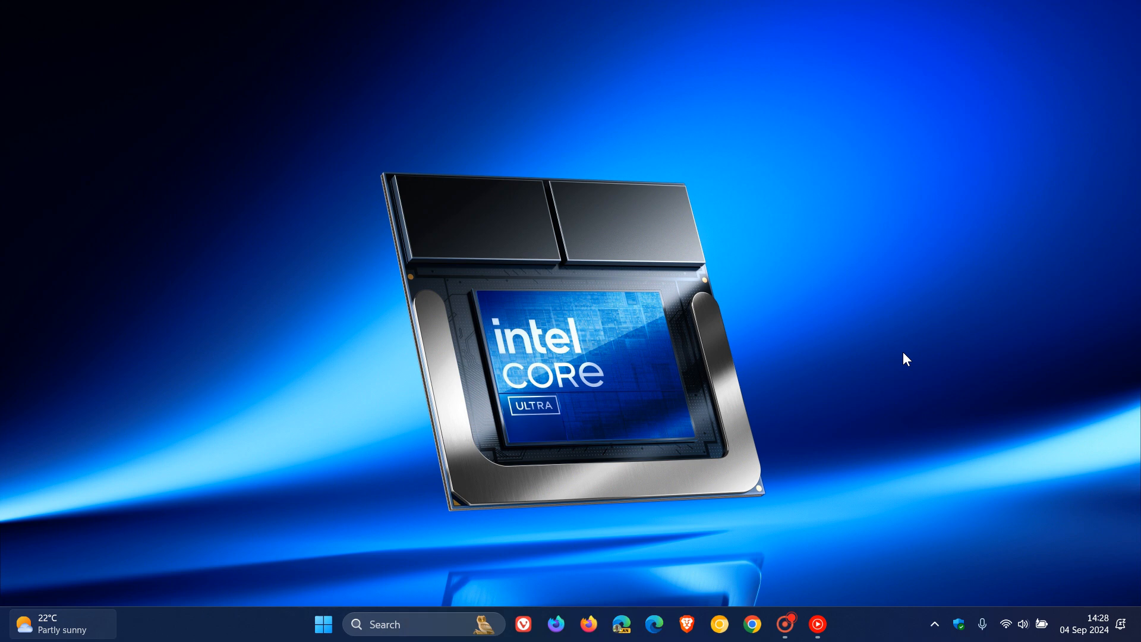
pyautogui.moveTo(568, 95)
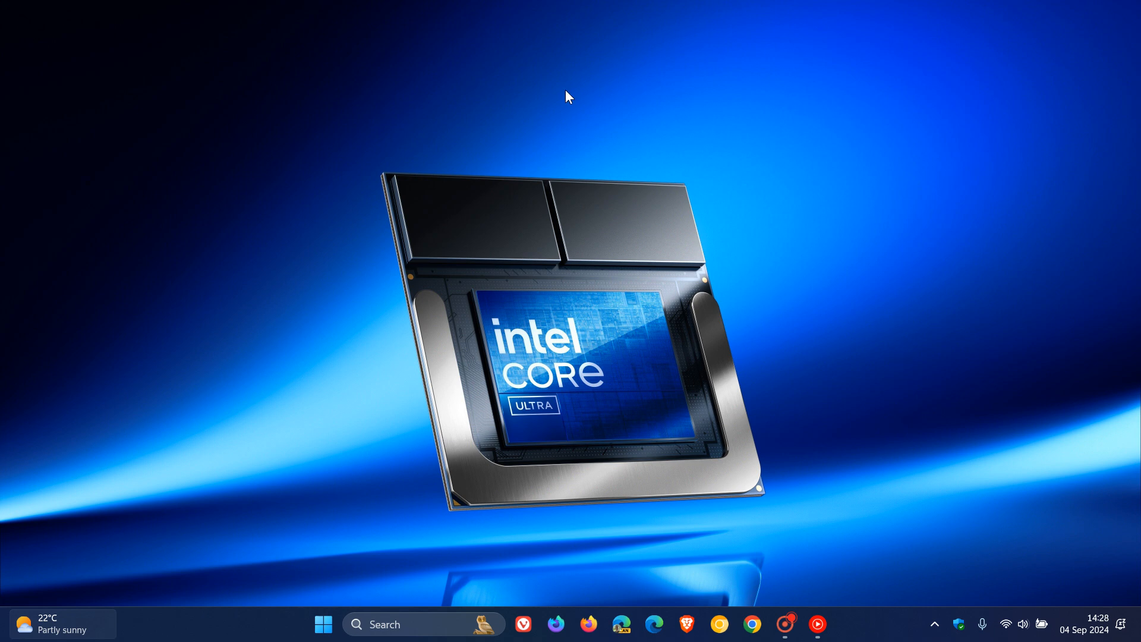
pyautogui.moveTo(967, 417)
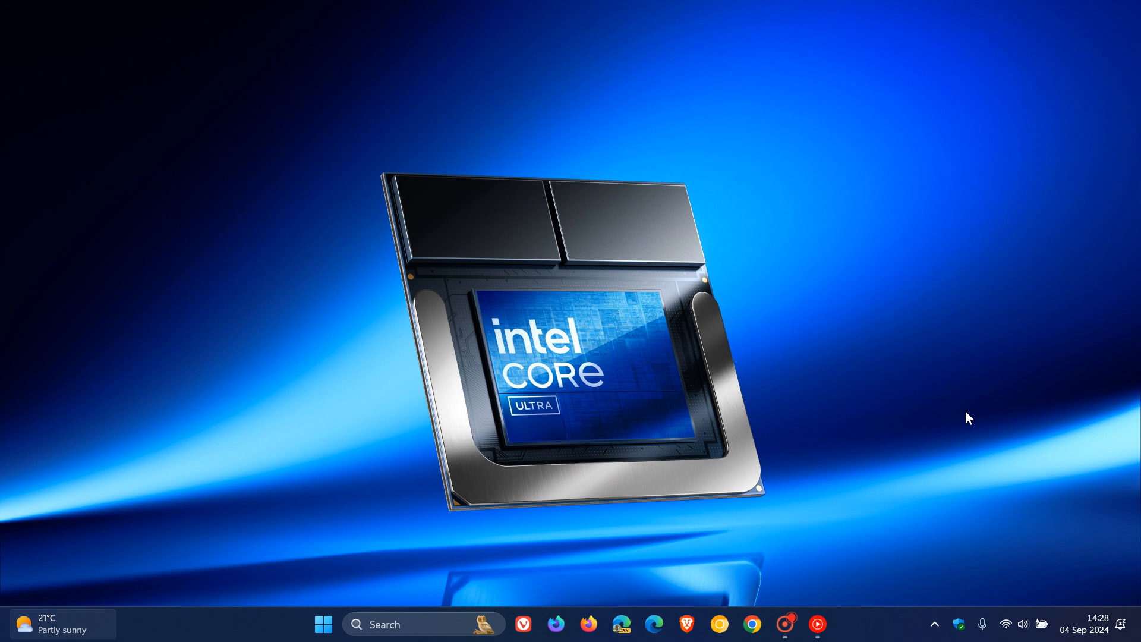
pyautogui.moveTo(908, 279)
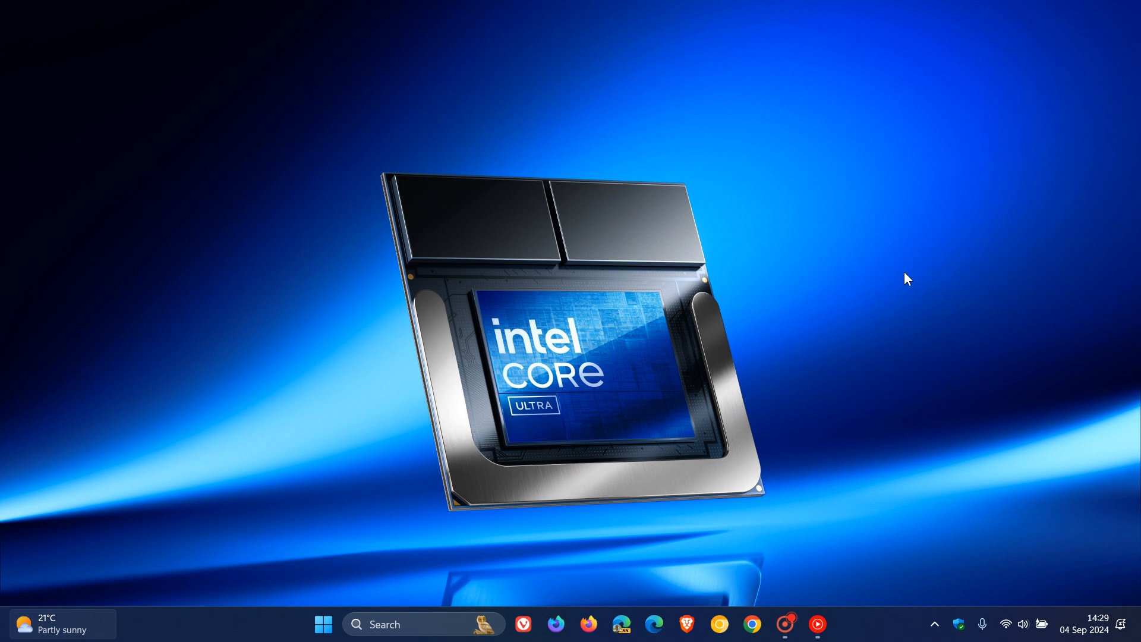
pyautogui.moveTo(892, 409)
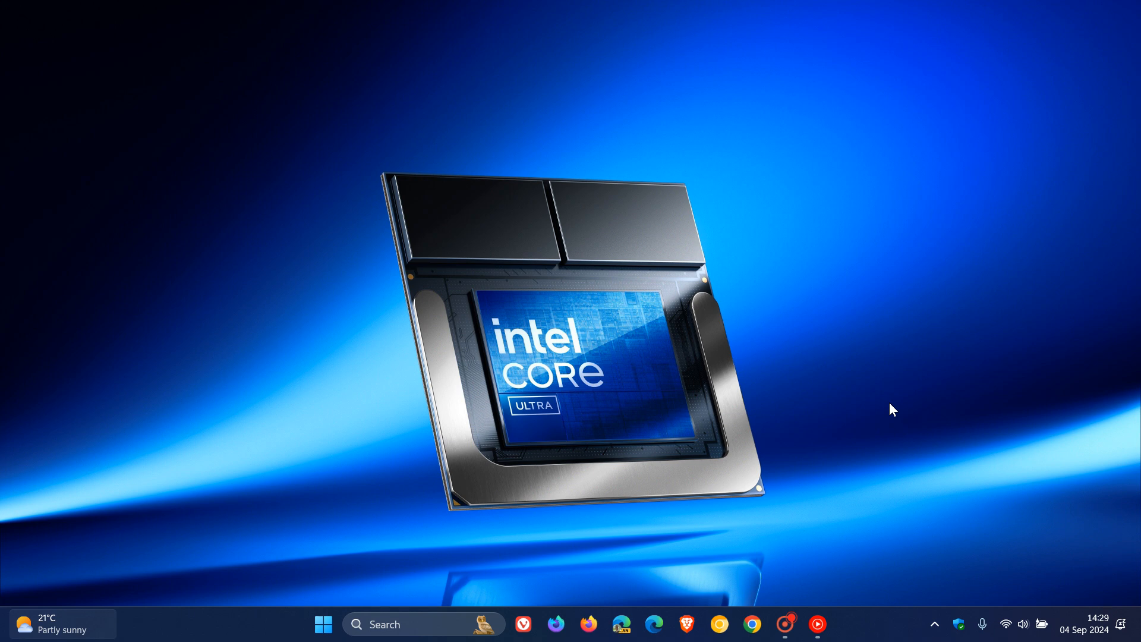
pyautogui.moveTo(630, 74)
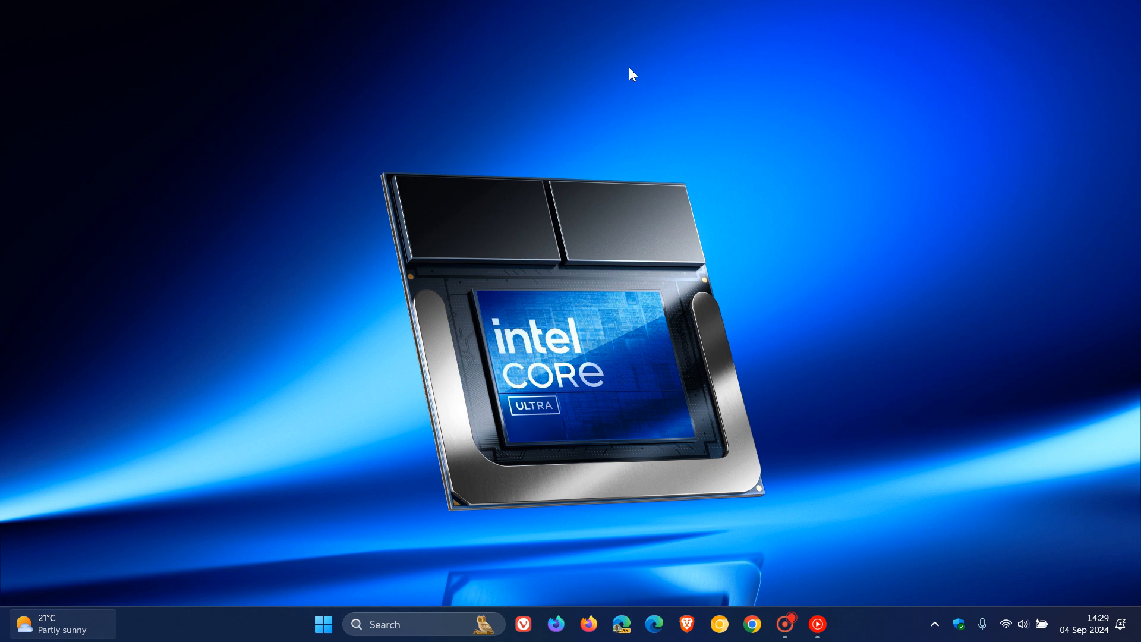
pyautogui.moveTo(851, 391)
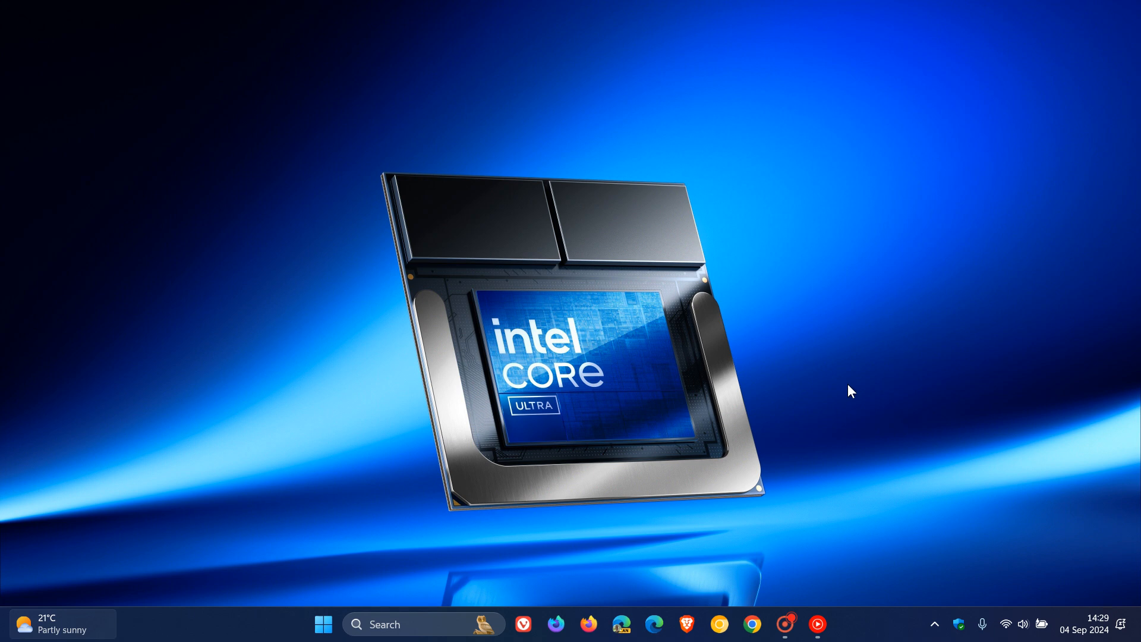